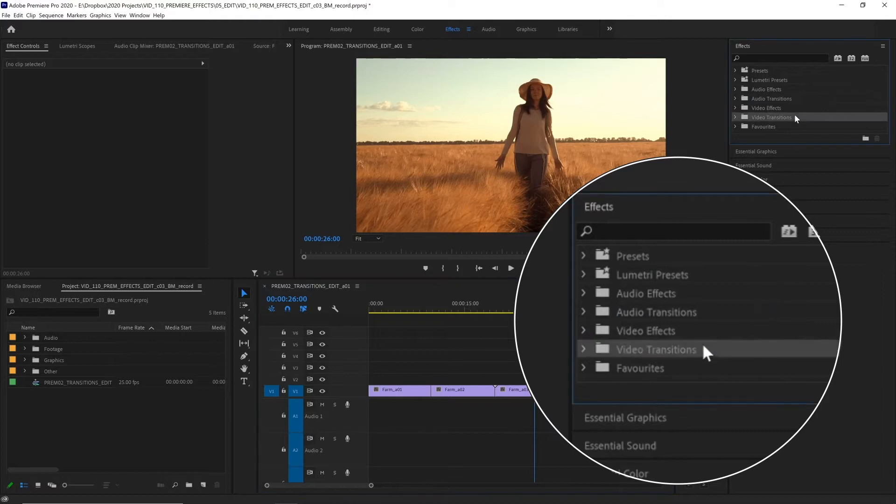
{"action": "mouse_move", "coordinate": [794, 102]}
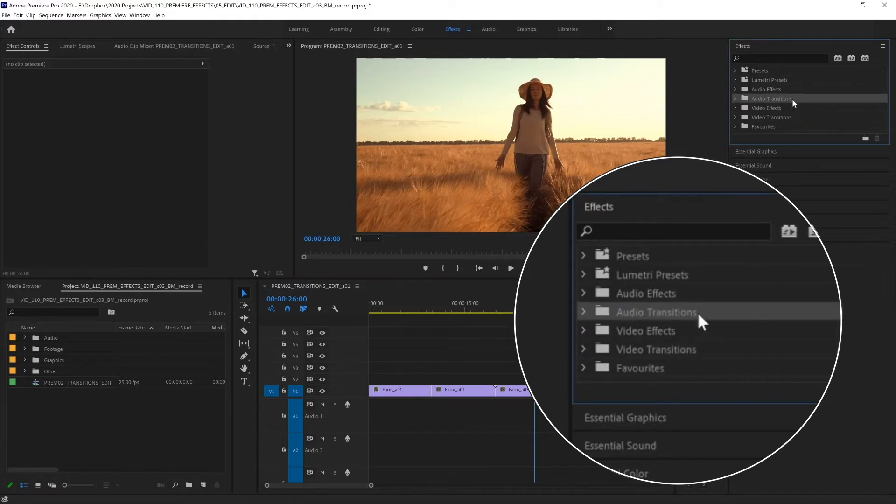
{"action": "mouse_move", "coordinate": [695, 361]}
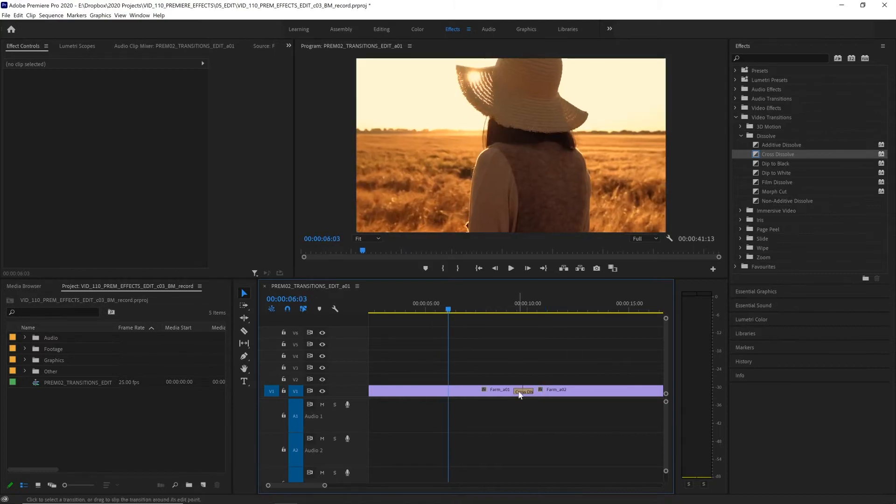
- Apply Cross Dissolve to the Farm_a01/Farm_a02 cut and scrub through it to preview the blend
{"action": "left_click", "coordinate": [523, 309]}
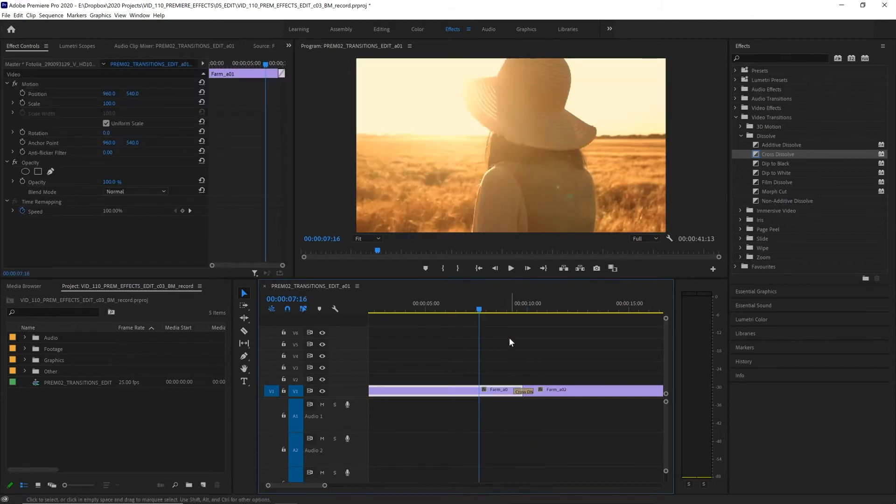
{"action": "left_click", "coordinate": [506, 309]}
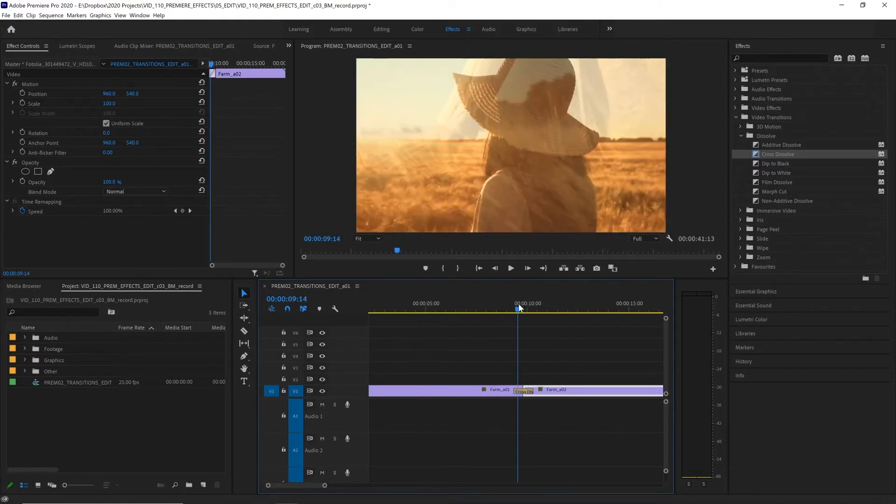
{"action": "left_click", "coordinate": [527, 309]}
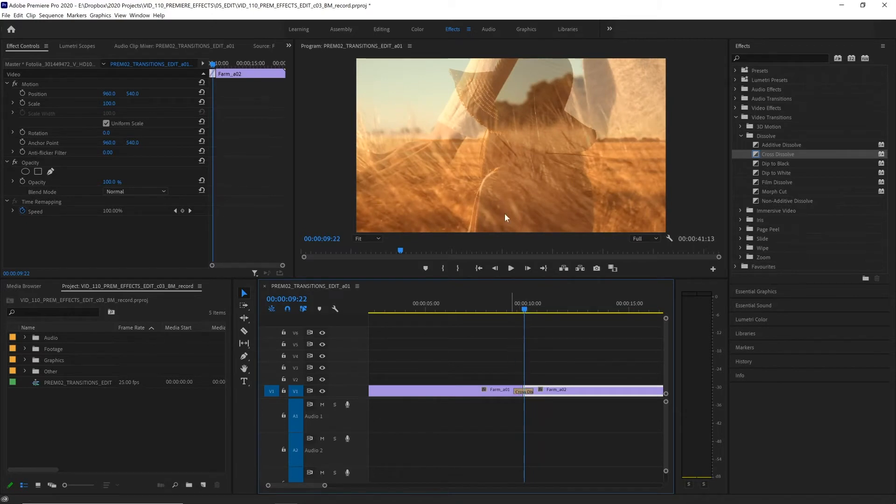
{"action": "mouse_move", "coordinate": [473, 146]}
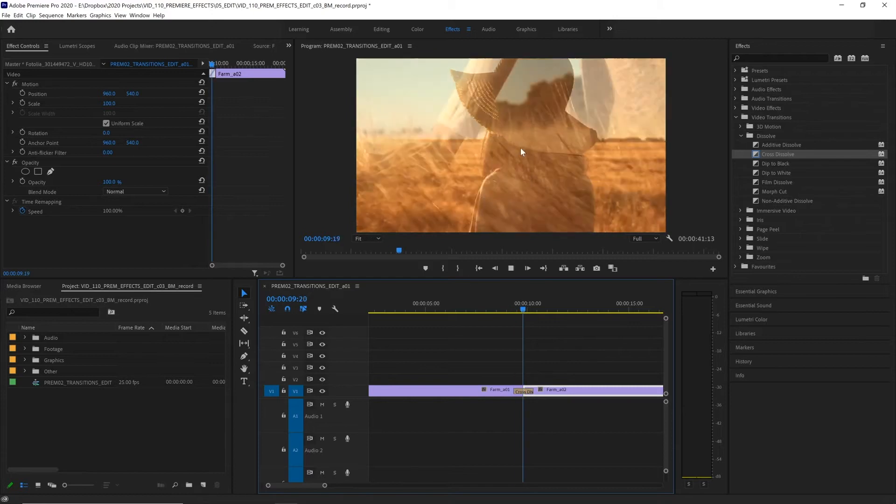
{"action": "left_click", "coordinate": [547, 303]}
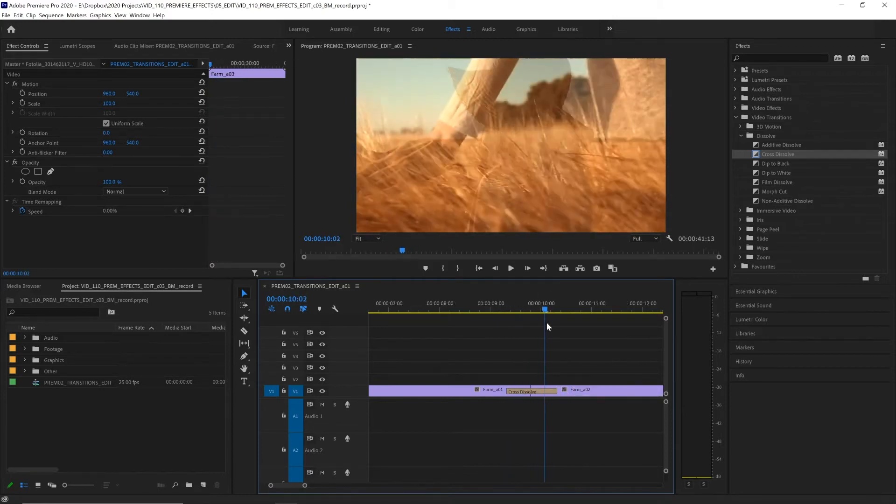
- Nudge Farm_a03 right so a short black gap follows Farm_a02
{"action": "left_click_drag", "start_coordinate": [544, 309], "coordinate": [555, 309]}
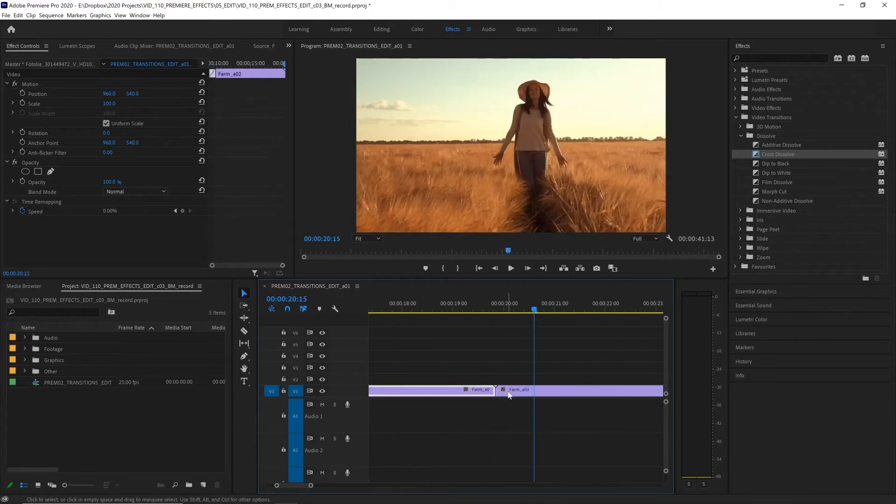
{"action": "left_click", "coordinate": [517, 389]}
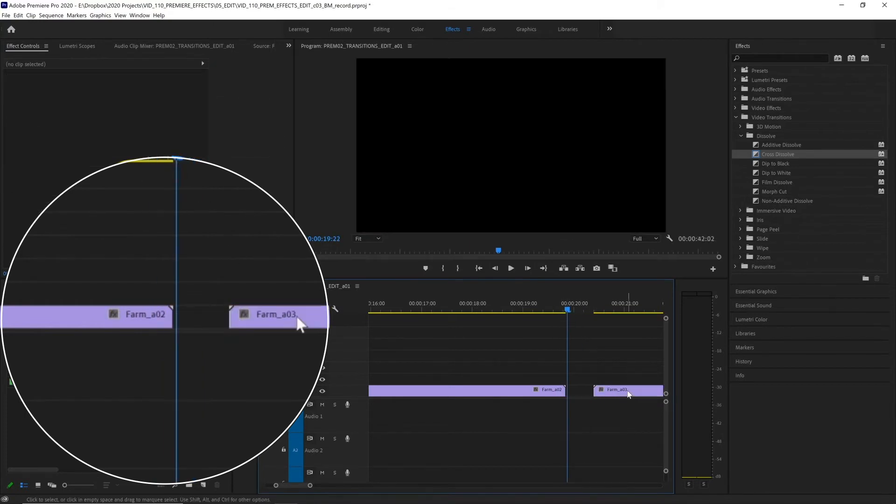
- Close the gap so Farm_a03 butts against Farm_a02, ready for a one-second Cross Dissolve
{"action": "left_click_drag", "start_coordinate": [628, 393], "coordinate": [557, 390]}
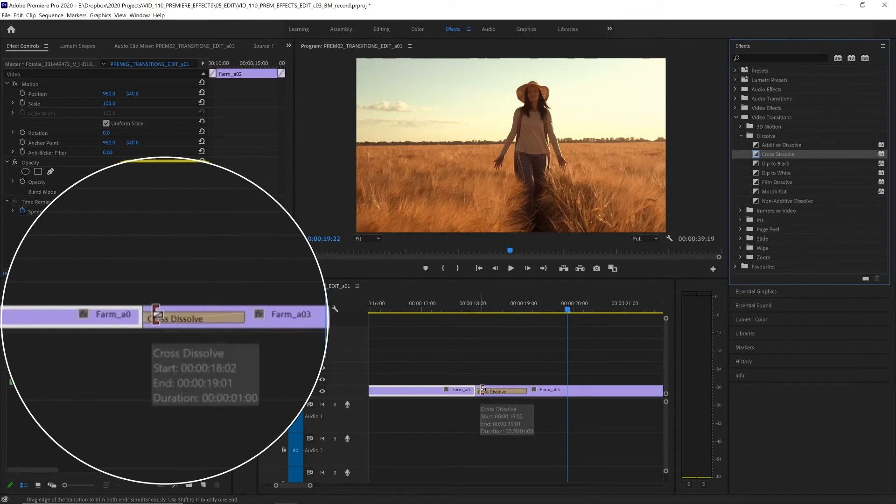
- Load the Farm_a01–Farm_a02 Cross Dissolve into Effect Controls: 1 s, centered on the cut
{"action": "left_click", "coordinate": [500, 391]}
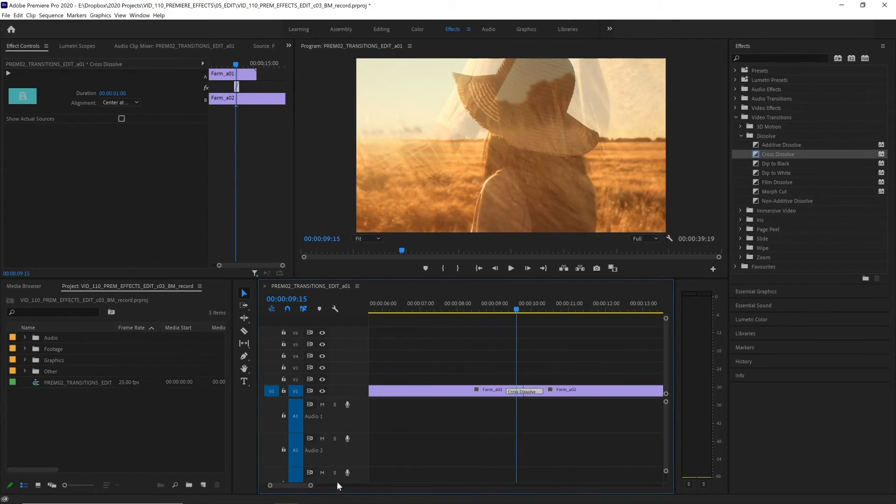
- Extend the Farm_a01–Farm_a02 Cross Dissolve by 18 frames, then delete it back to a straight cut
{"action": "left_click", "coordinate": [509, 268]}
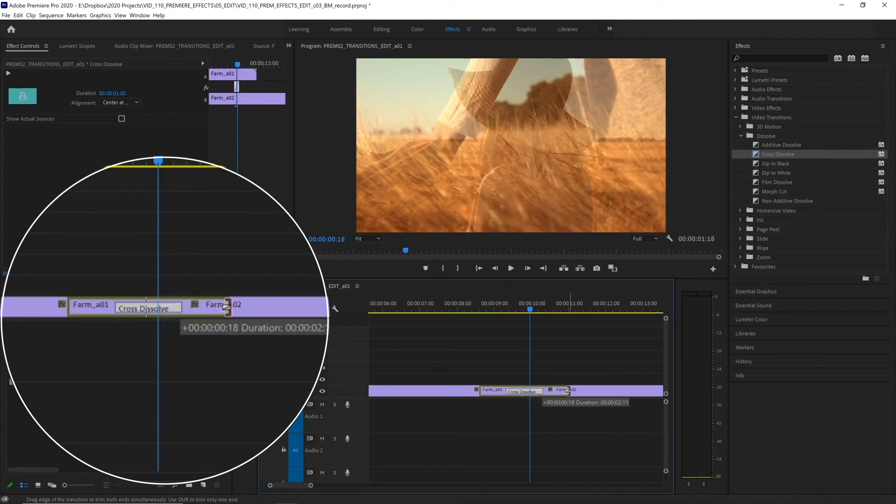
{"action": "left_click_drag", "start_coordinate": [563, 391], "coordinate": [582, 391]}
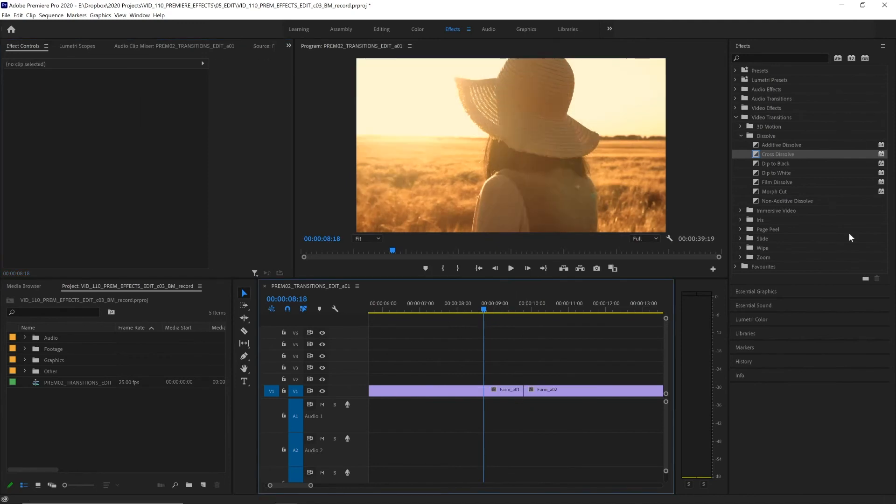
- Apply a Barn Doors wipe to the Farm_a01–Farm_a02 cut and show its options in Effect Controls
{"action": "left_click", "coordinate": [740, 248]}
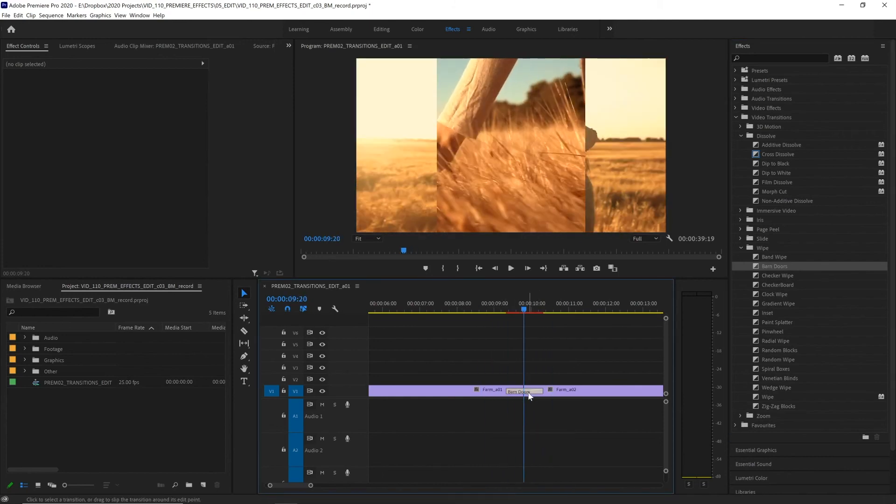
{"action": "left_click", "coordinate": [522, 391]}
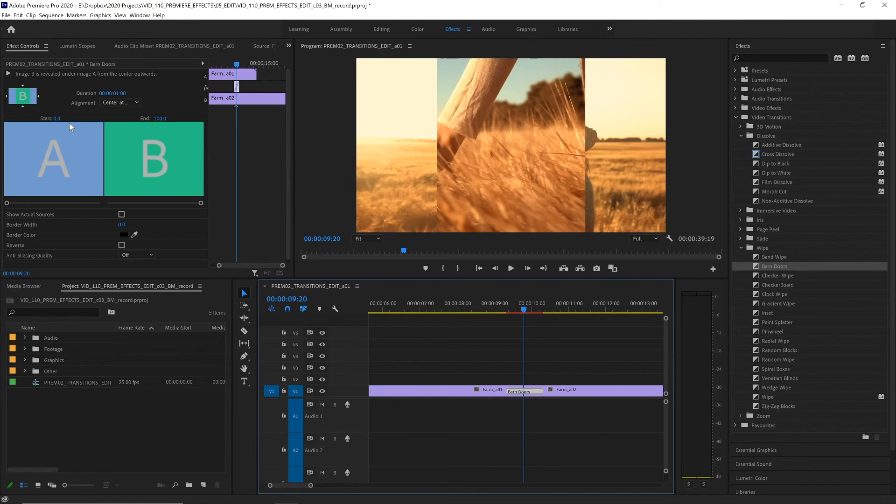